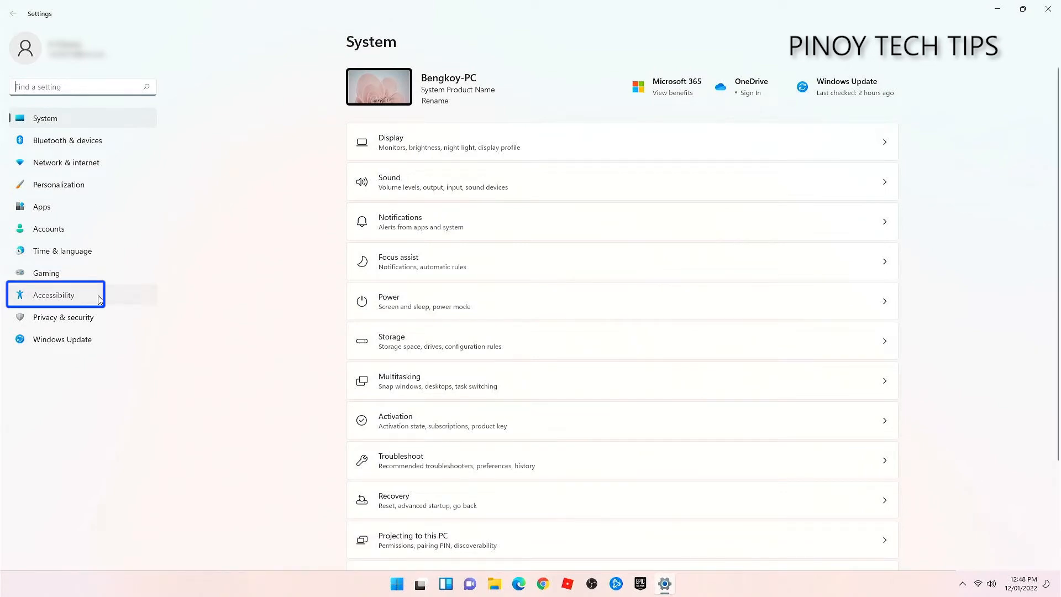
Go to Accessibility > Keyboard, leaving Sticky, Filter and Toggle keys all off.
left_click(53, 294)
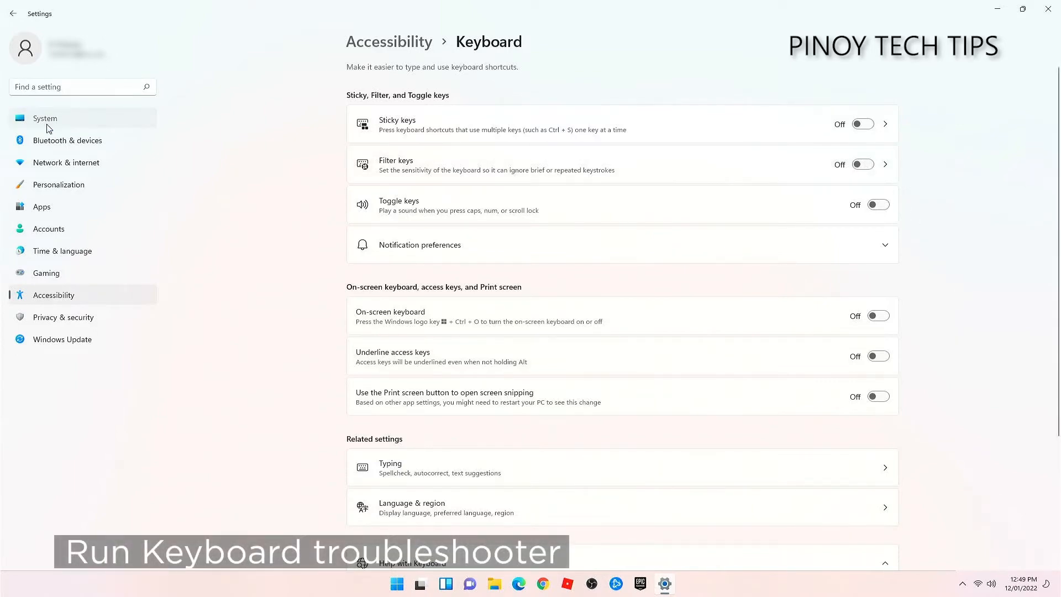
Navigate System > Troubleshoot > Other troubleshooters to list the Keyboard troubleshooter.
left_click(45, 118)
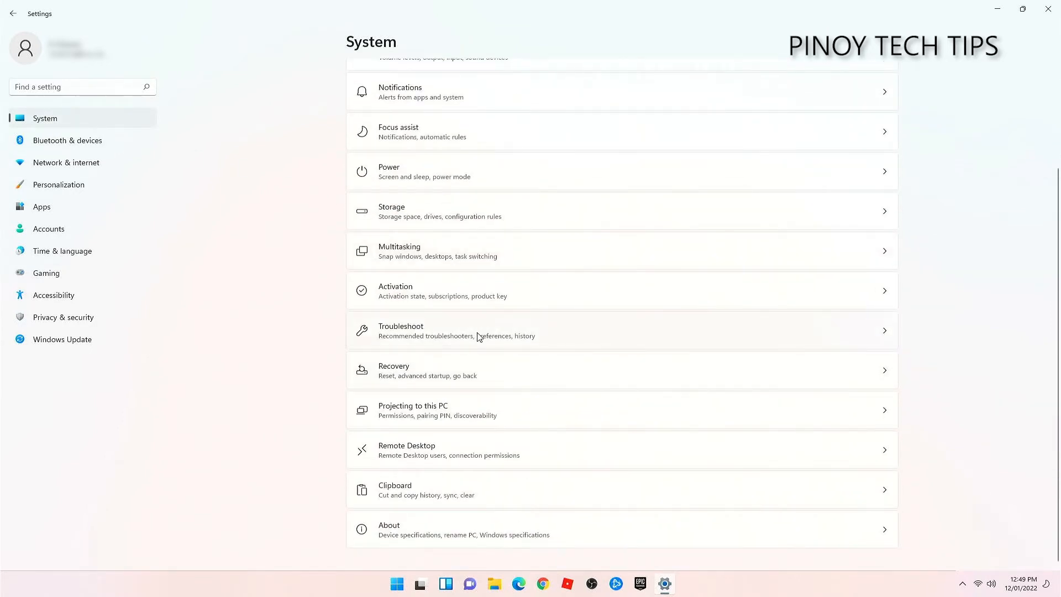
left_click(478, 336)
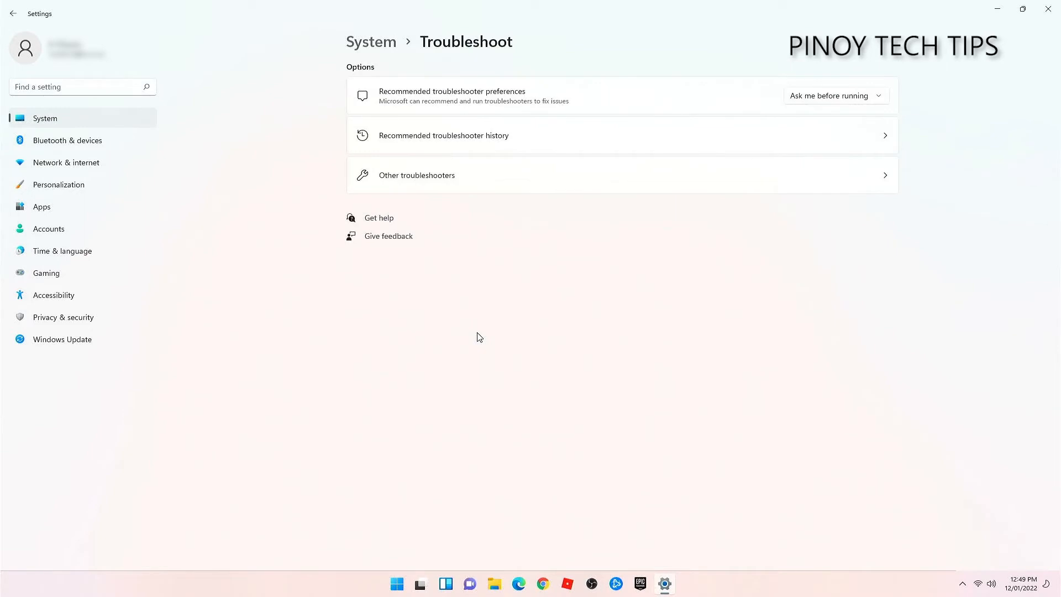
mouse_move(592, 185)
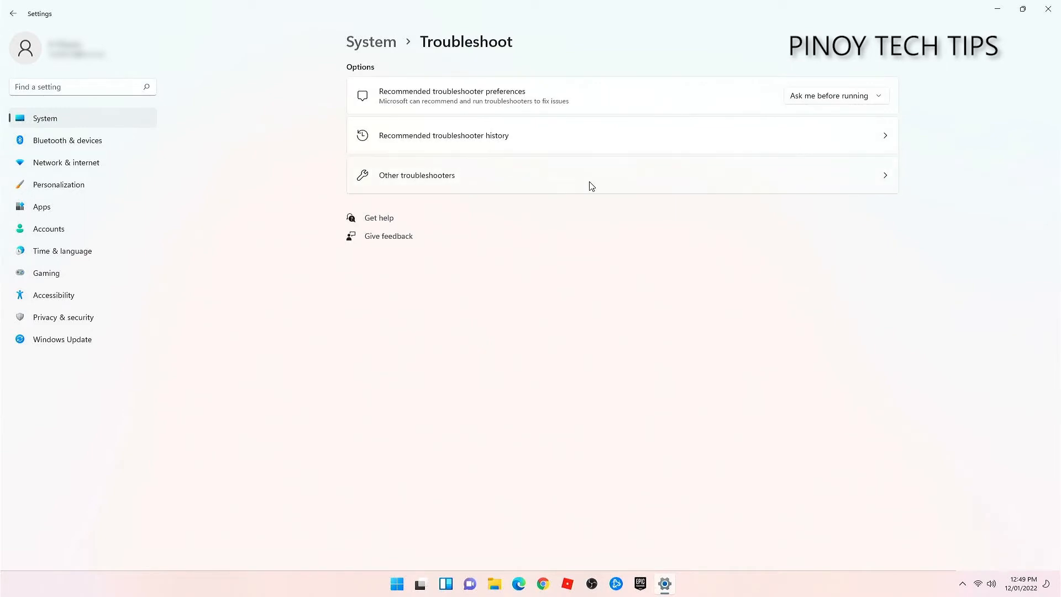
left_click(416, 175)
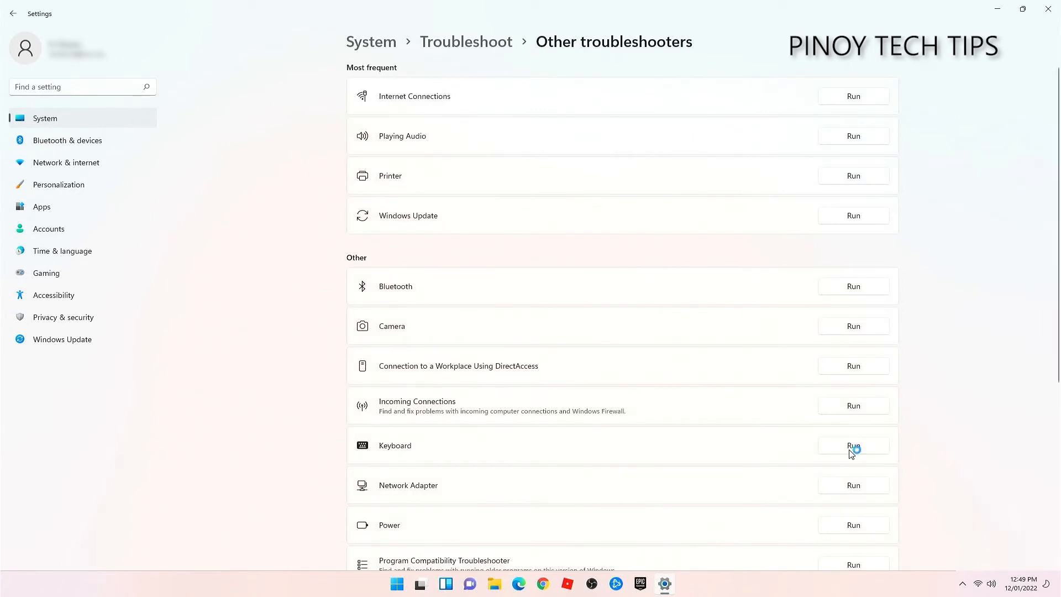
Run the Keyboard troubleshooter to completion, dismiss it, and close Settings to the desktop.
left_click(854, 446)
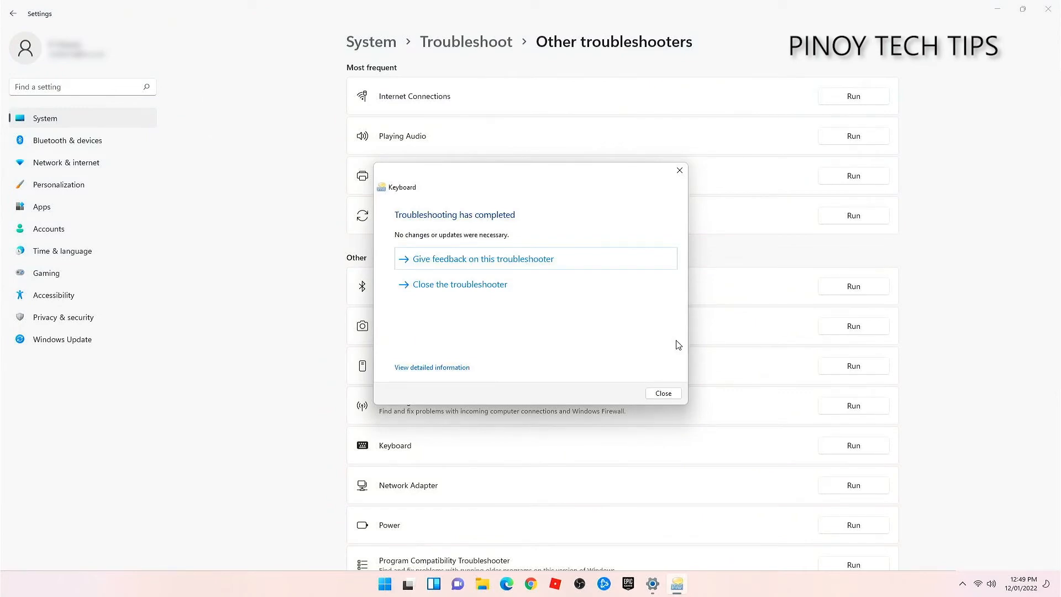
mouse_move(665, 341)
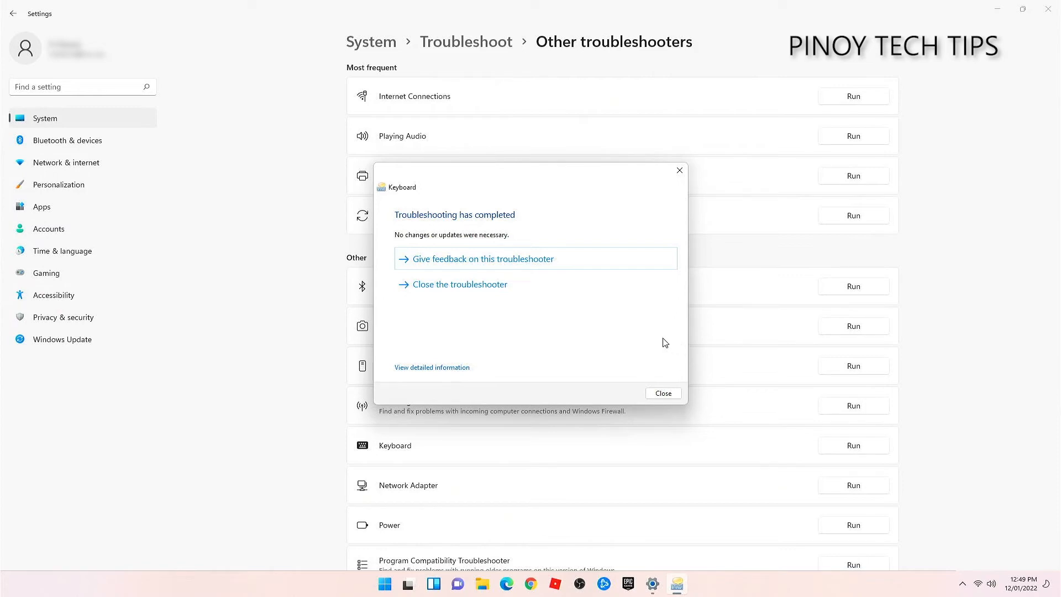
mouse_move(660, 340)
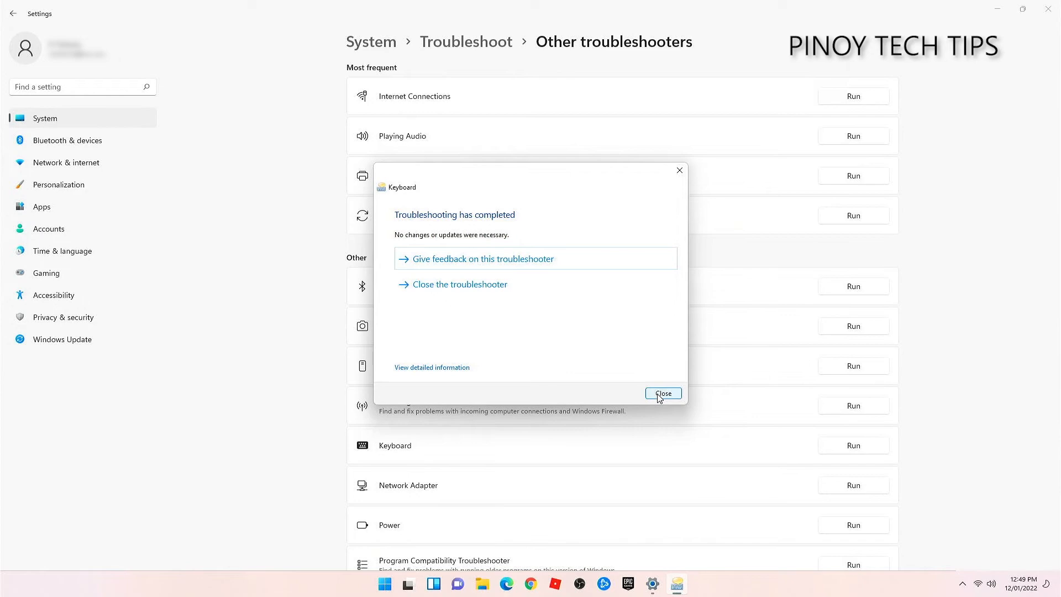
left_click(664, 394)
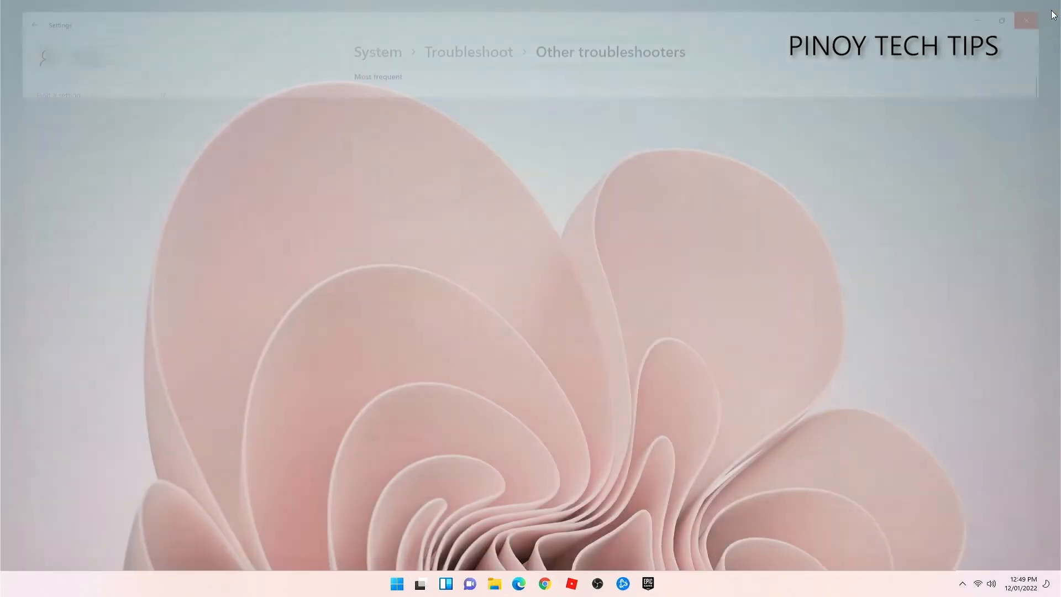
left_click(1026, 20)
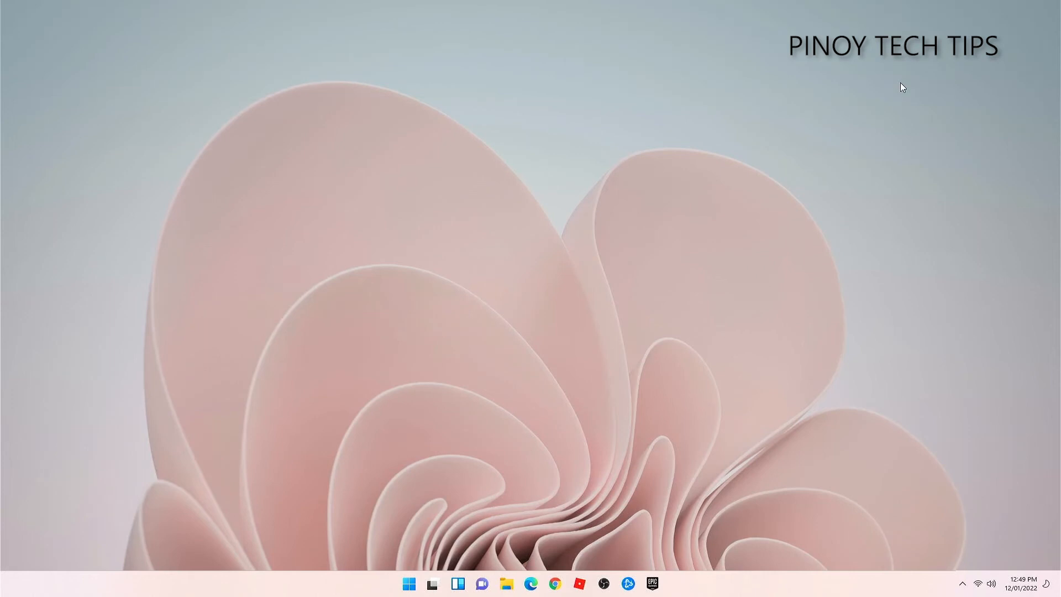